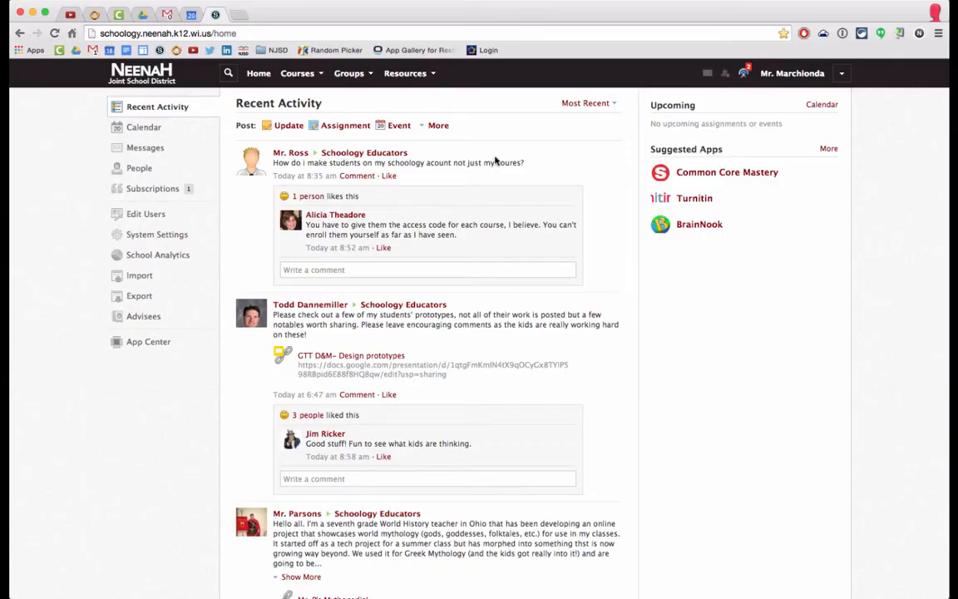
pyautogui.moveTo(466, 153)
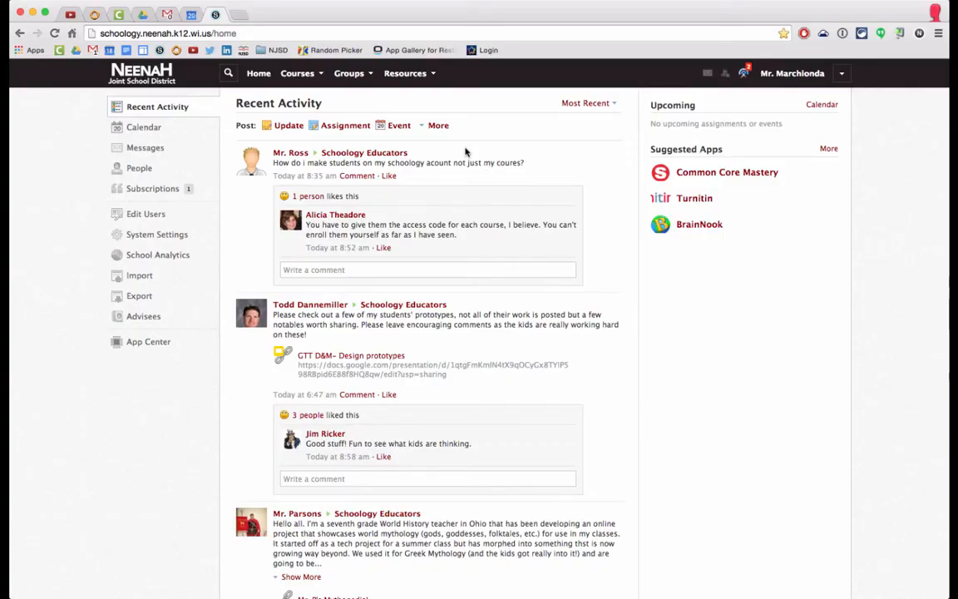
pyautogui.moveTo(324, 172)
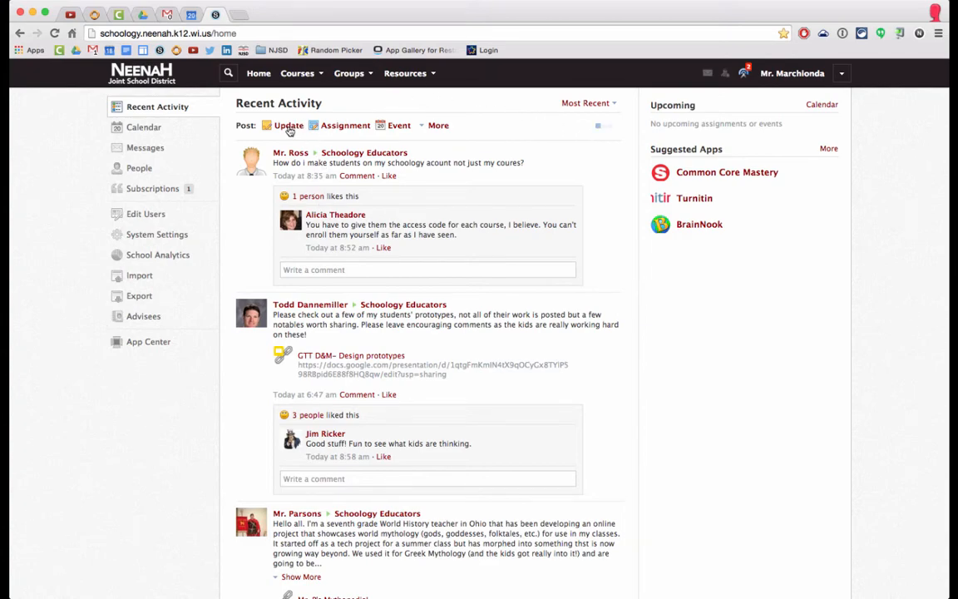
# Start a status update and write "Today we will be learning." as its message
pyautogui.click(288, 125)
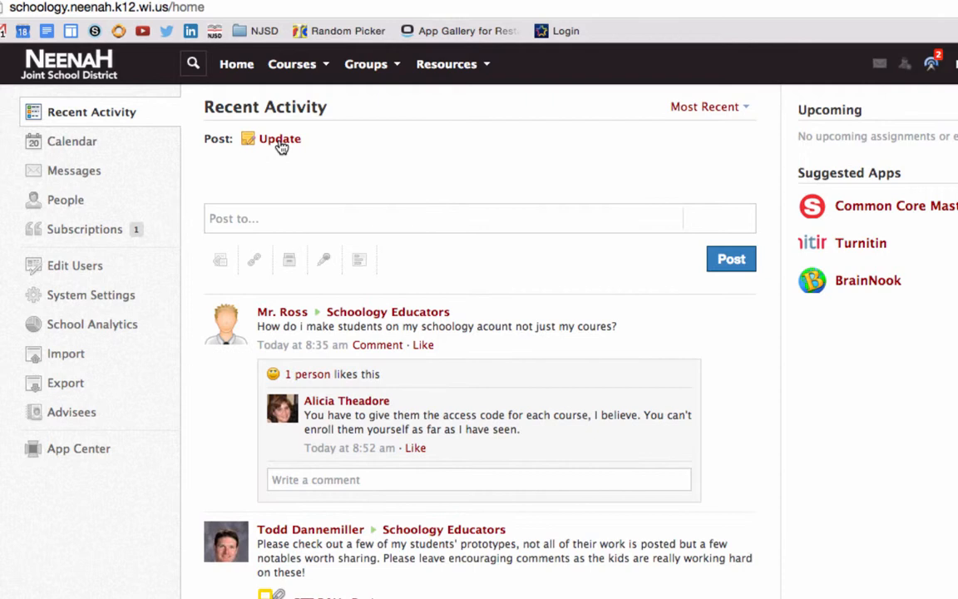
pyautogui.click(280, 139)
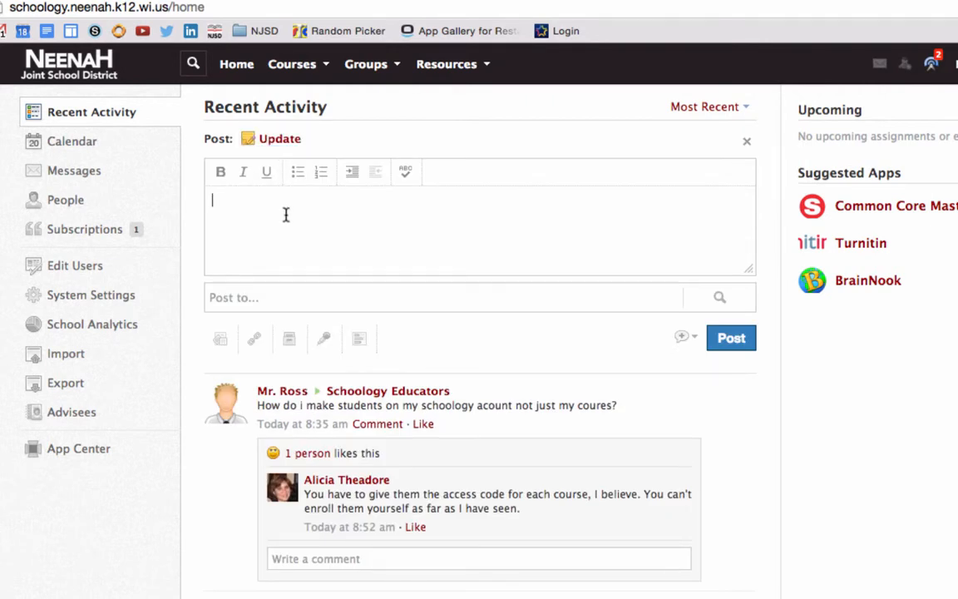
pyautogui.write('Today we will be')
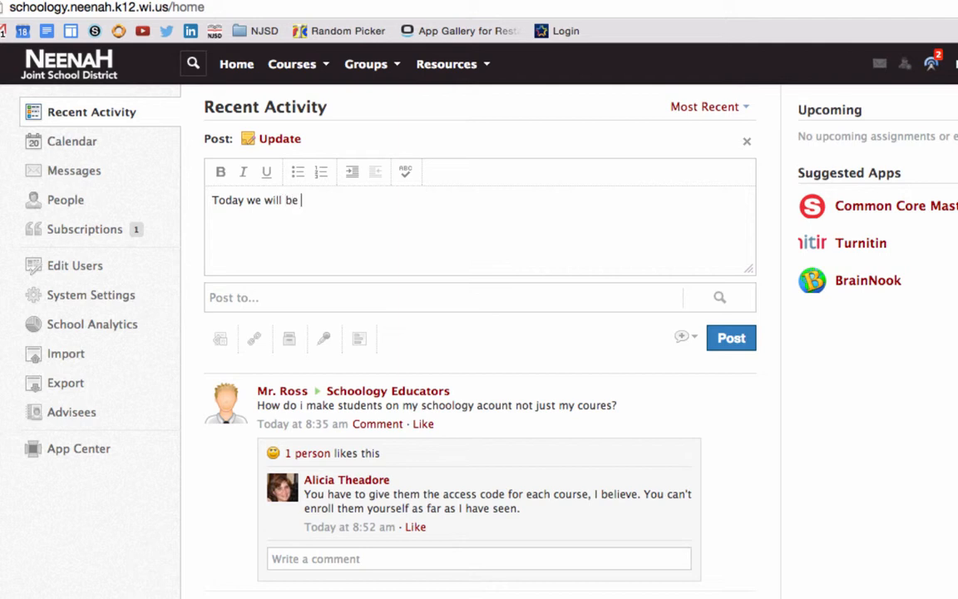
pyautogui.write('learning.')
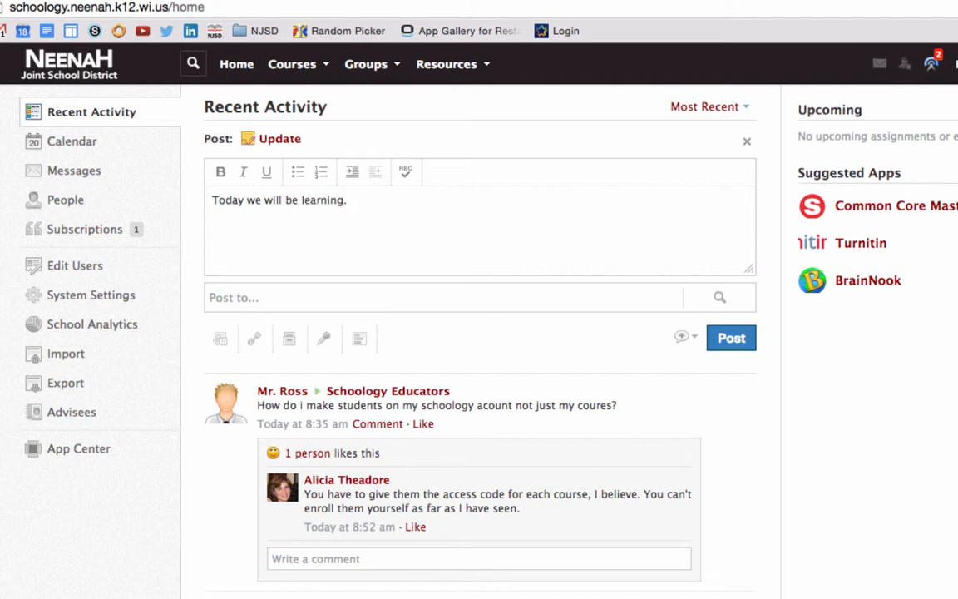
pyautogui.moveTo(221, 172)
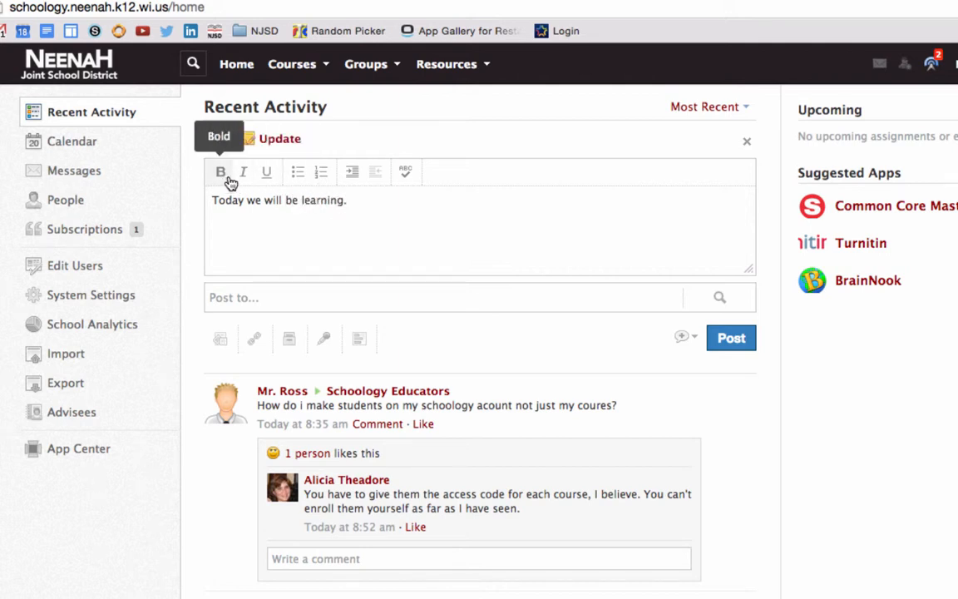
pyautogui.moveTo(297, 172)
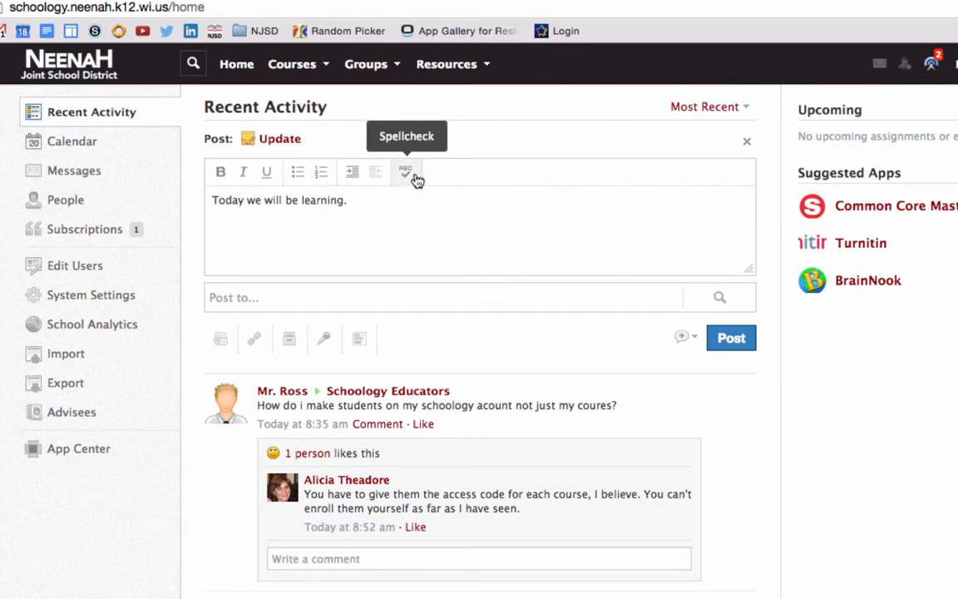
pyautogui.moveTo(264, 297)
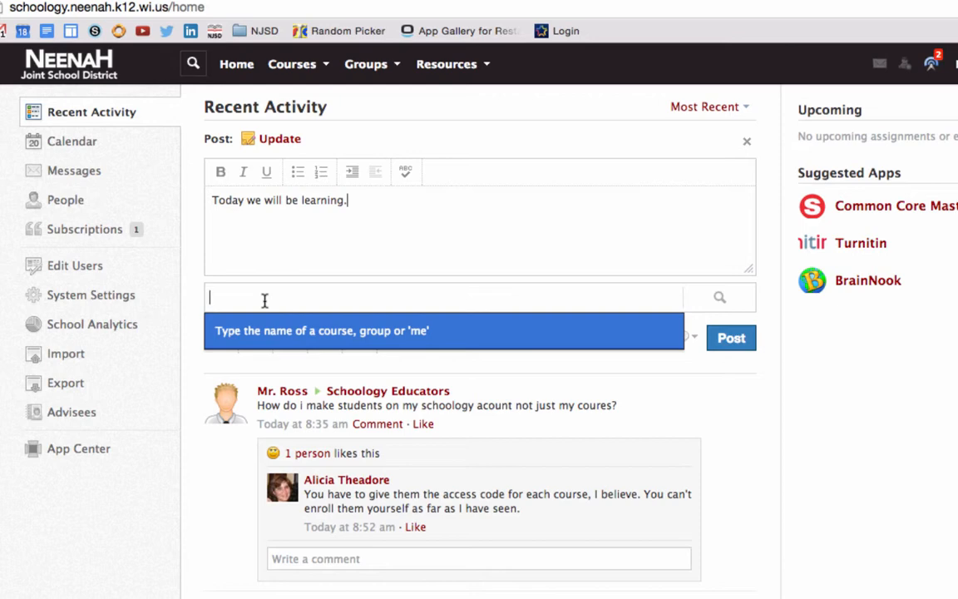
# Choose Tech PD: GAFE – Docs 1, Docs 2 and Docs 3 as the update's recipients
pyautogui.click(322, 330)
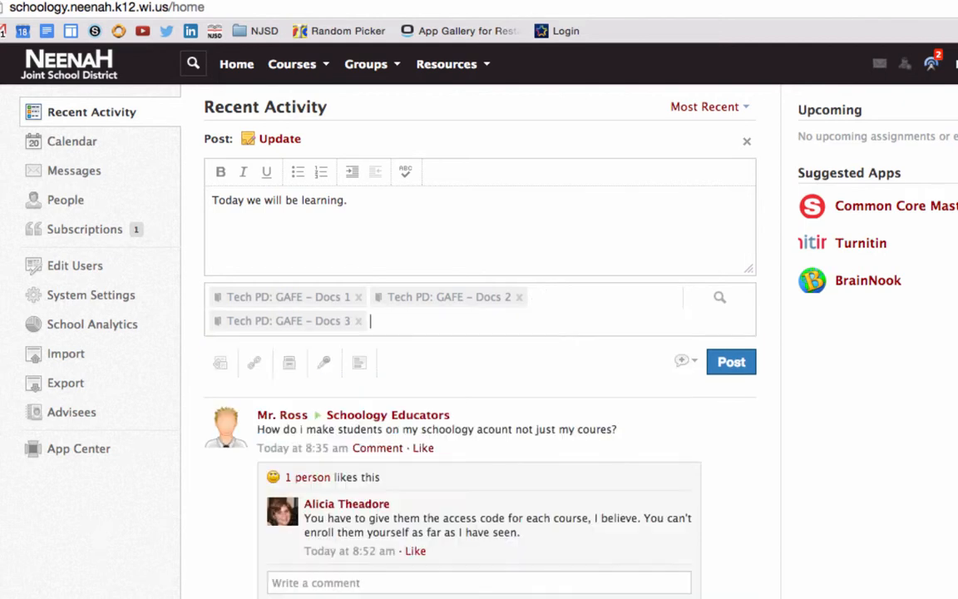
pyautogui.moveTo(382, 306)
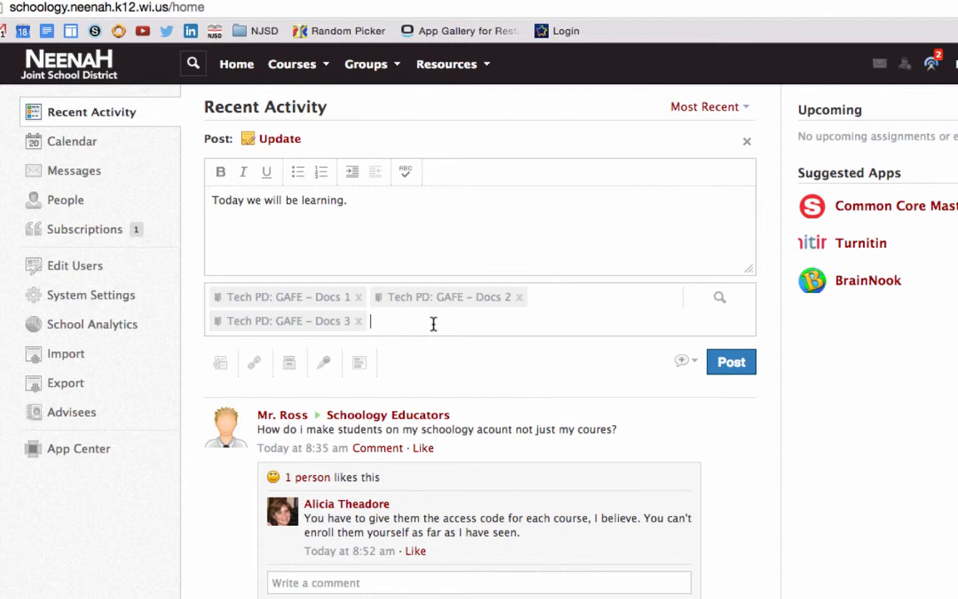
pyautogui.moveTo(221, 364)
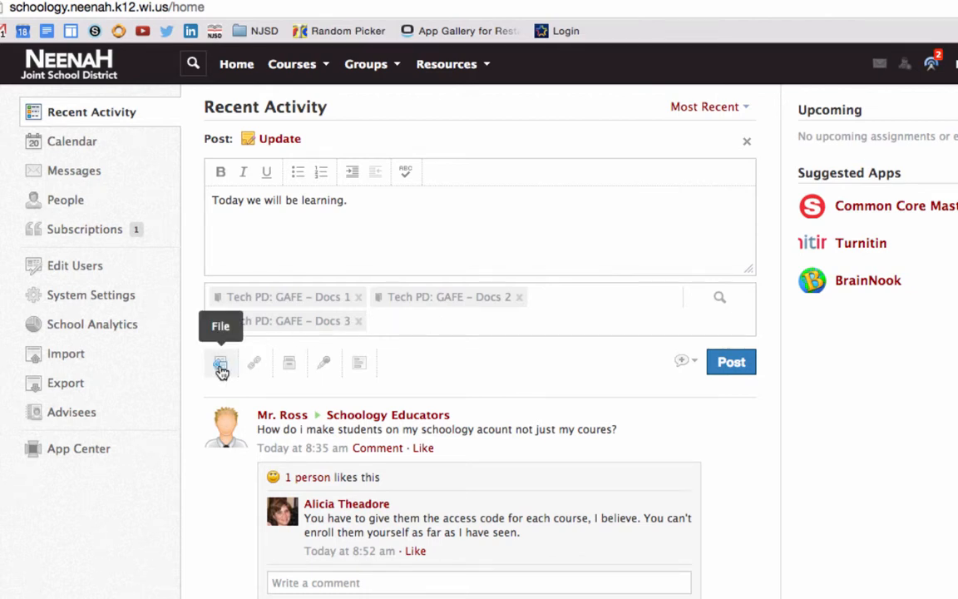
# Upload Screen Shot 2014-11-20 at 7.28.51 AM.png as a file attachment on the update
pyautogui.click(221, 362)
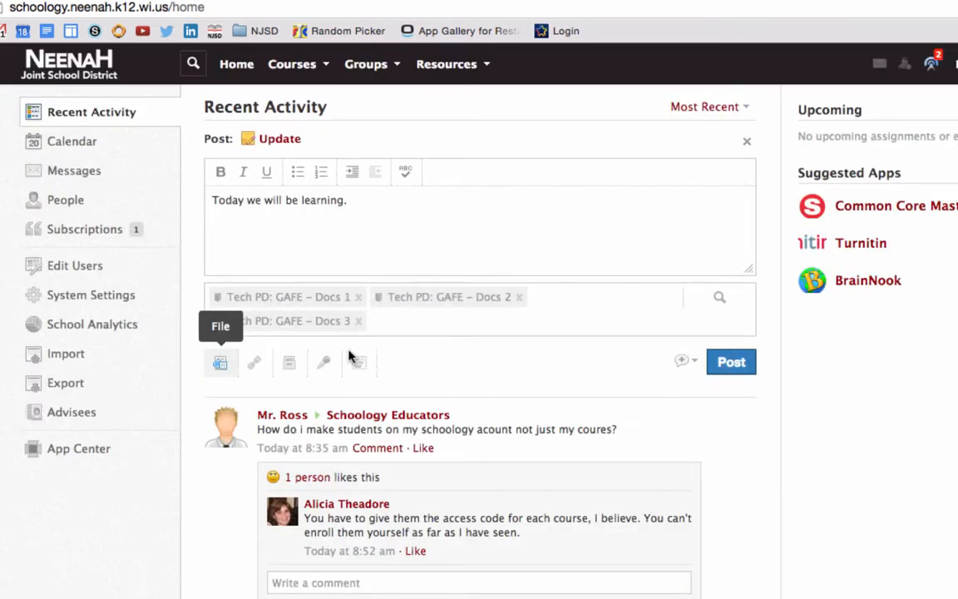
pyautogui.click(221, 362)
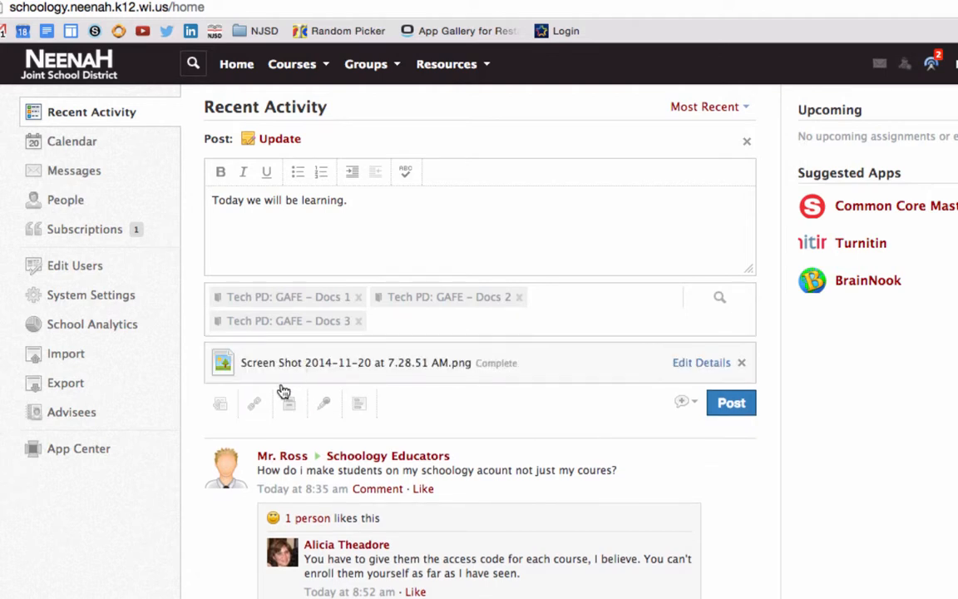
pyautogui.moveTo(255, 404)
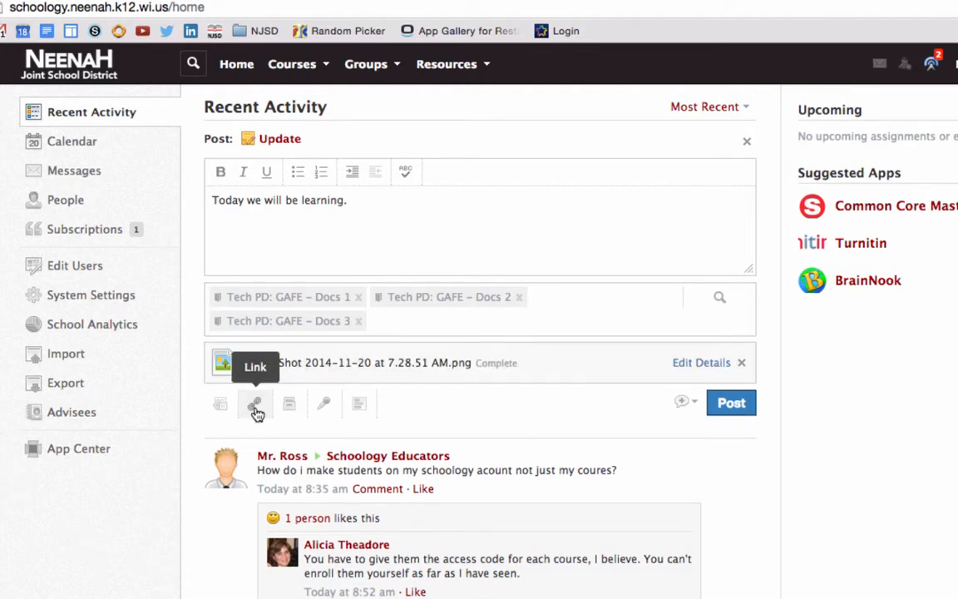
pyautogui.moveTo(289, 405)
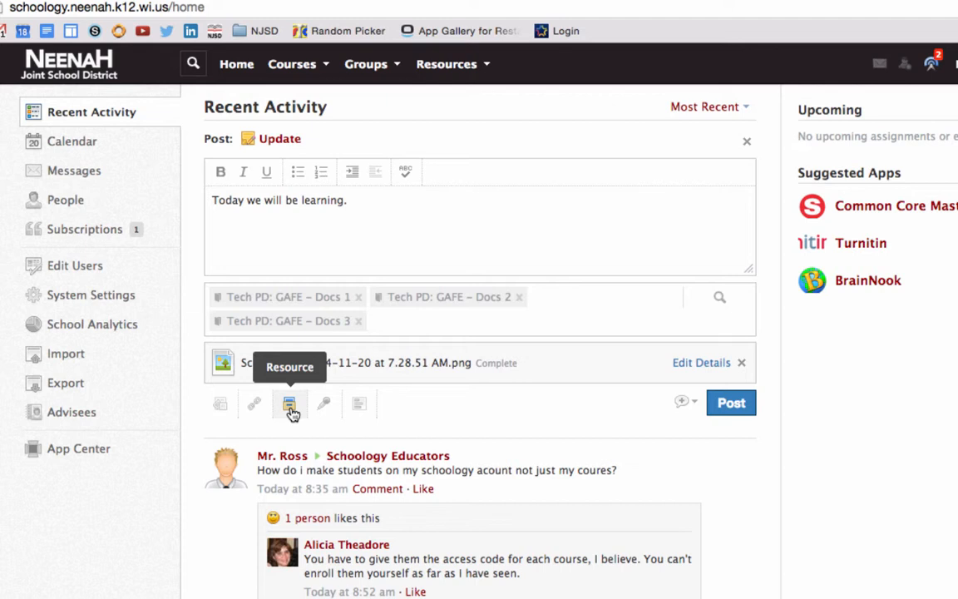
pyautogui.moveTo(325, 405)
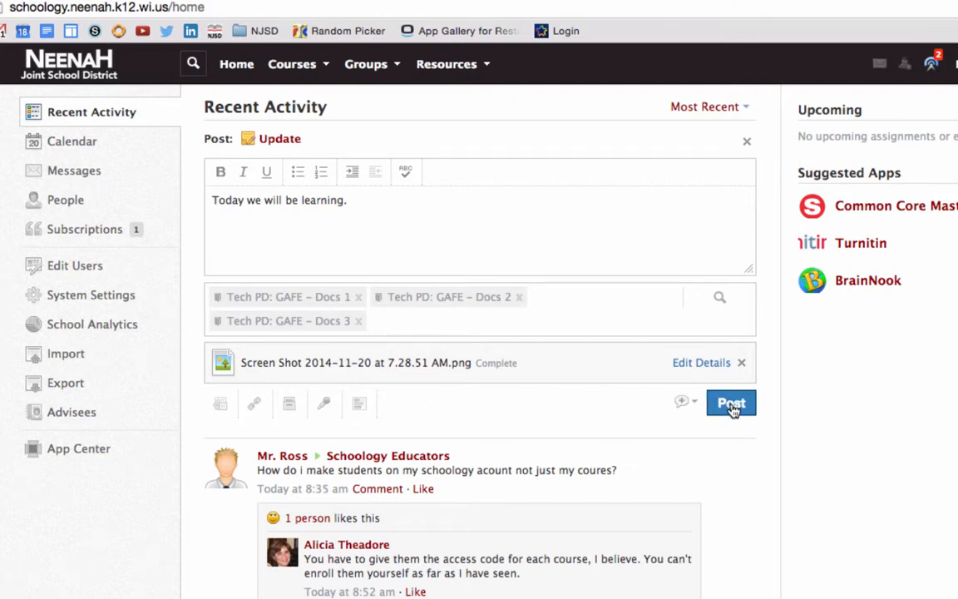
pyautogui.moveTo(599, 330)
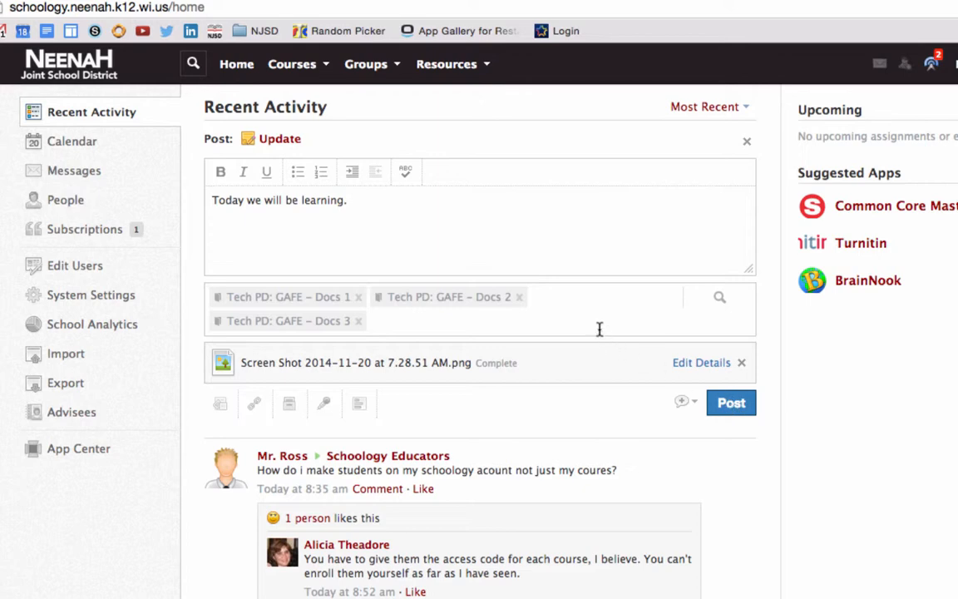